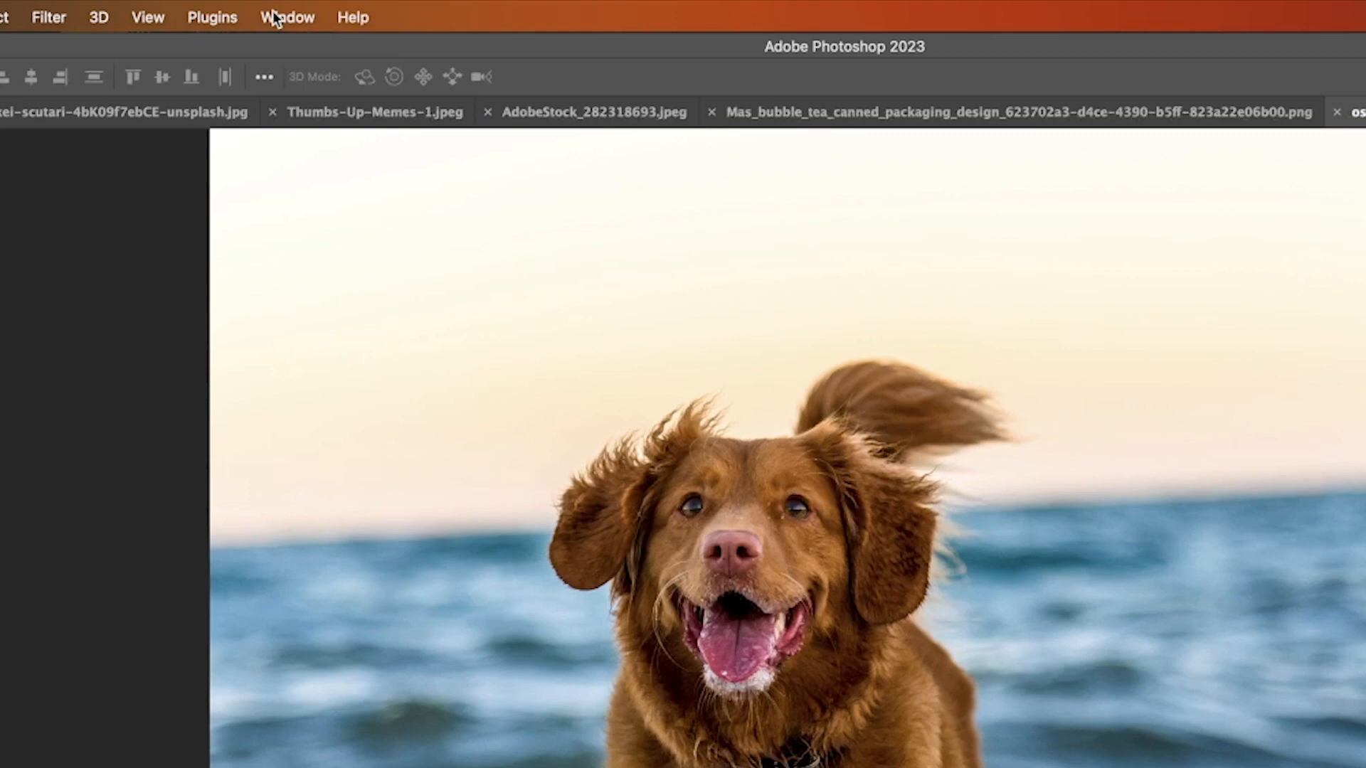
# Show the Properties panel from the Window menu to reach its Quick Actions
pyautogui.click(286, 16)
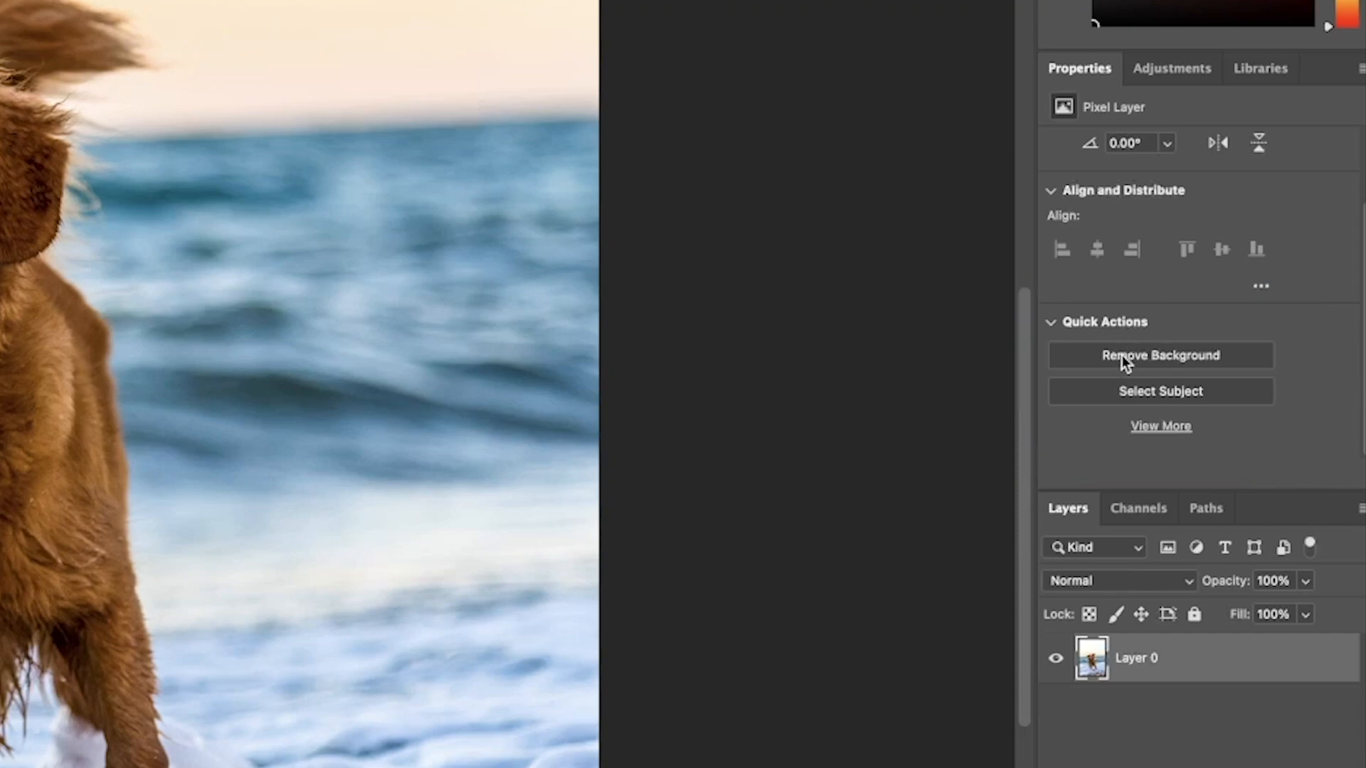
pyautogui.moveTo(1160, 356)
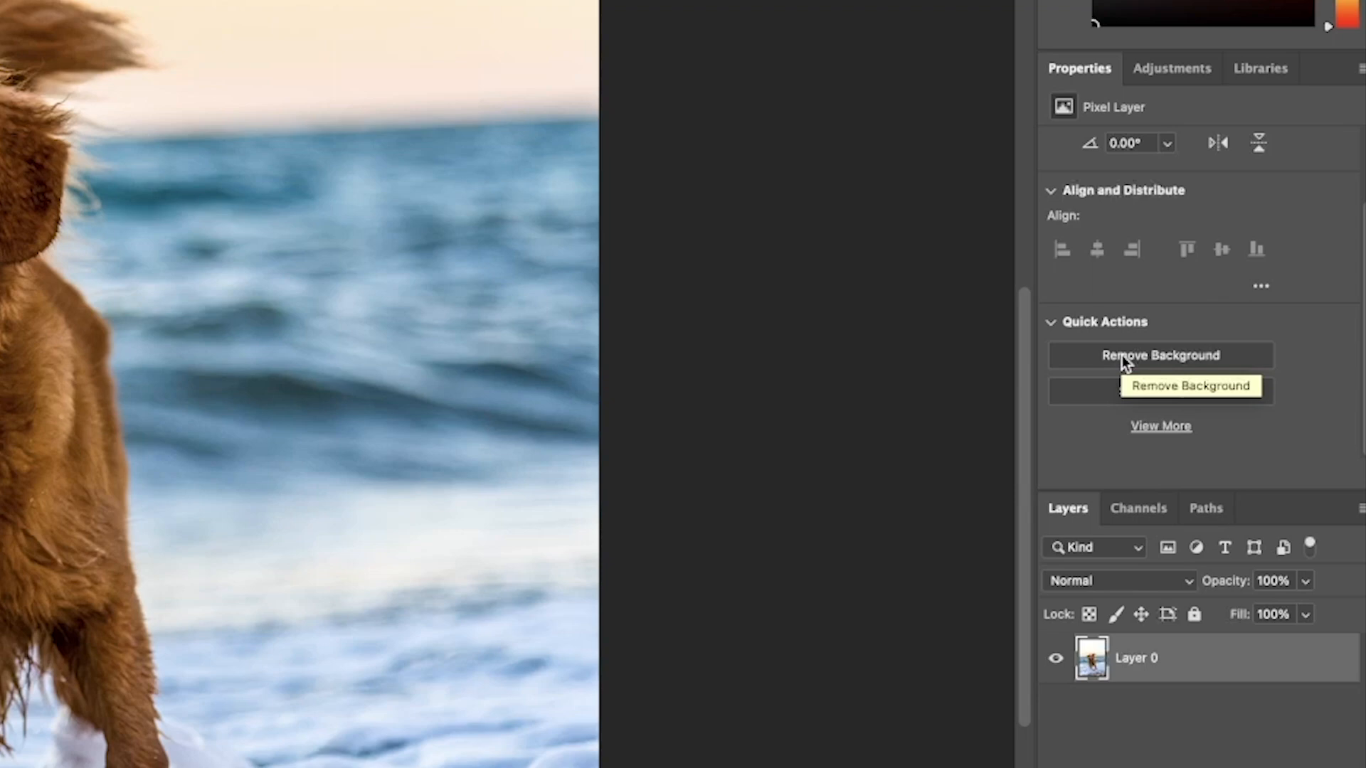
# Apply Quick Actions Remove Background to the beach photo and select the dog layer's mask
pyautogui.click(1159, 354)
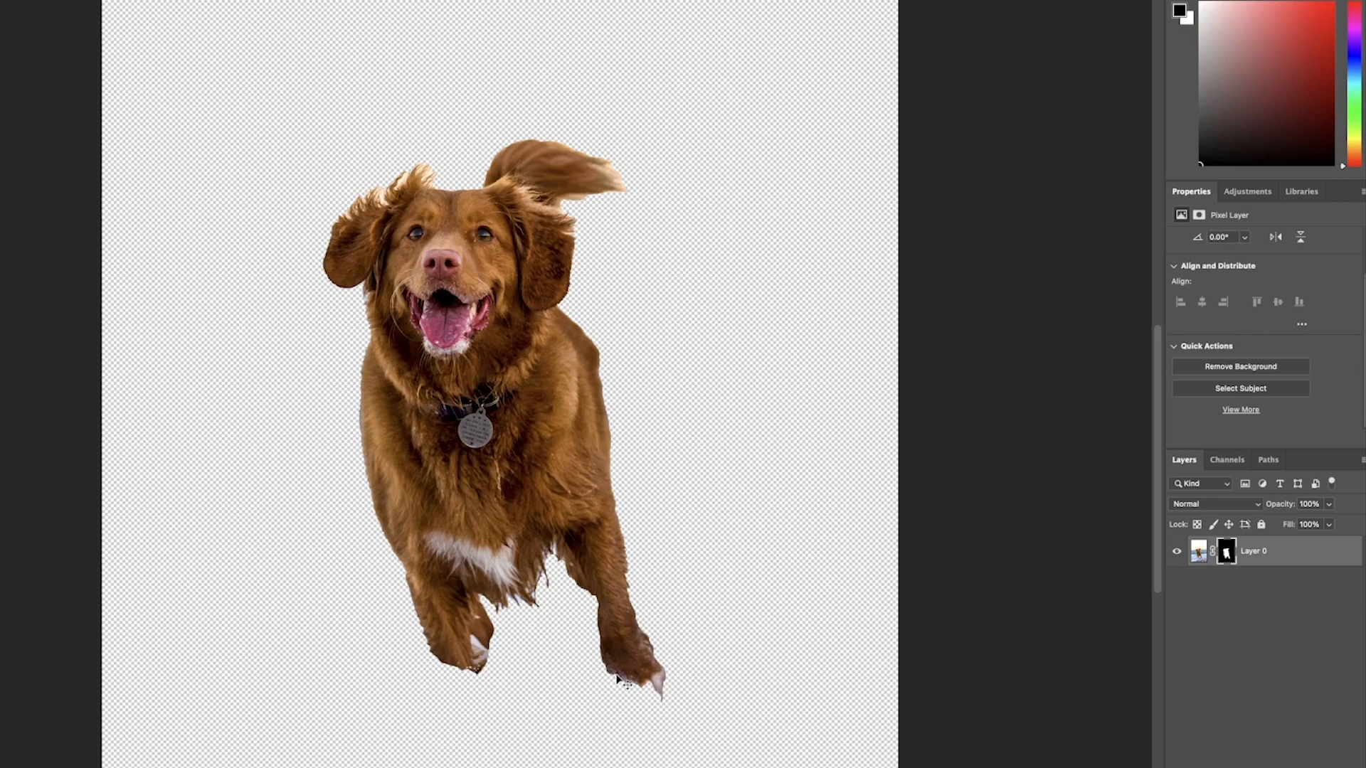
pyautogui.click(683, 709)
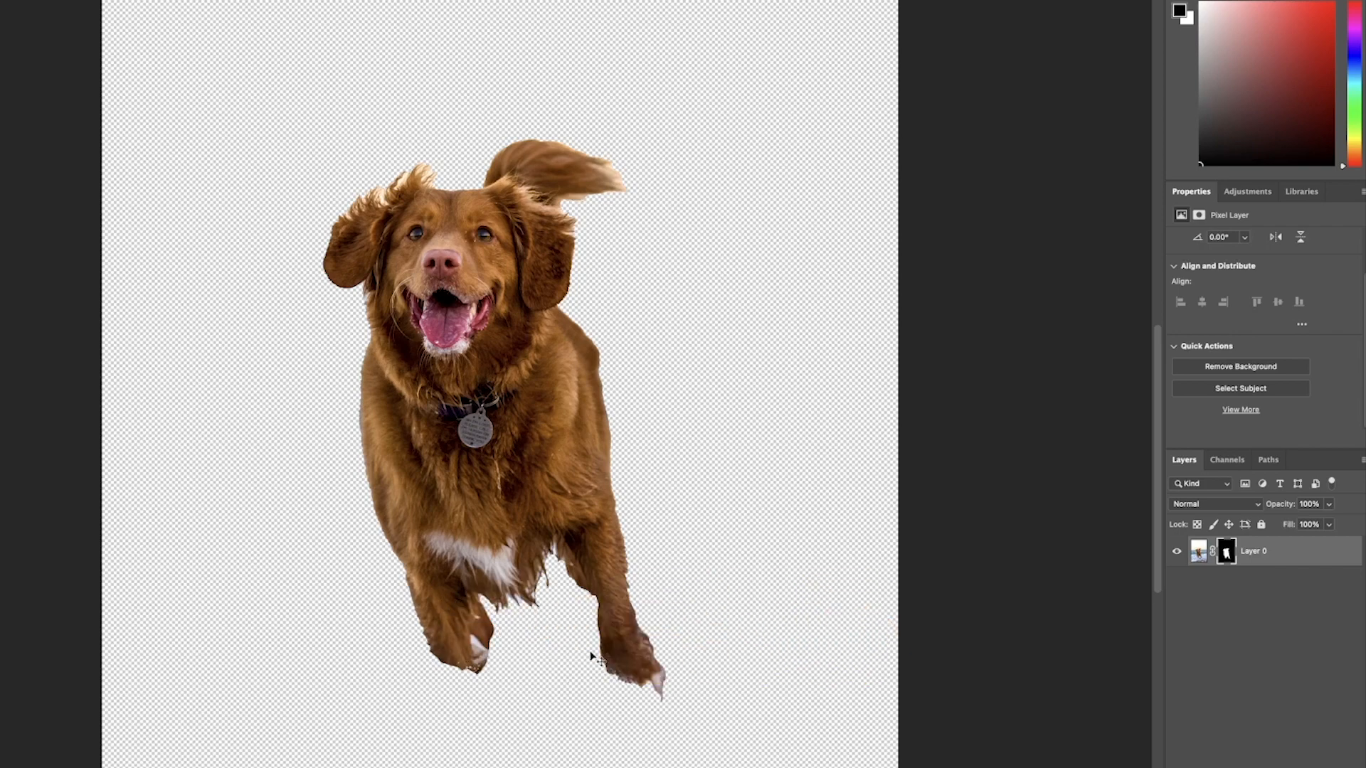
pyautogui.click(1225, 549)
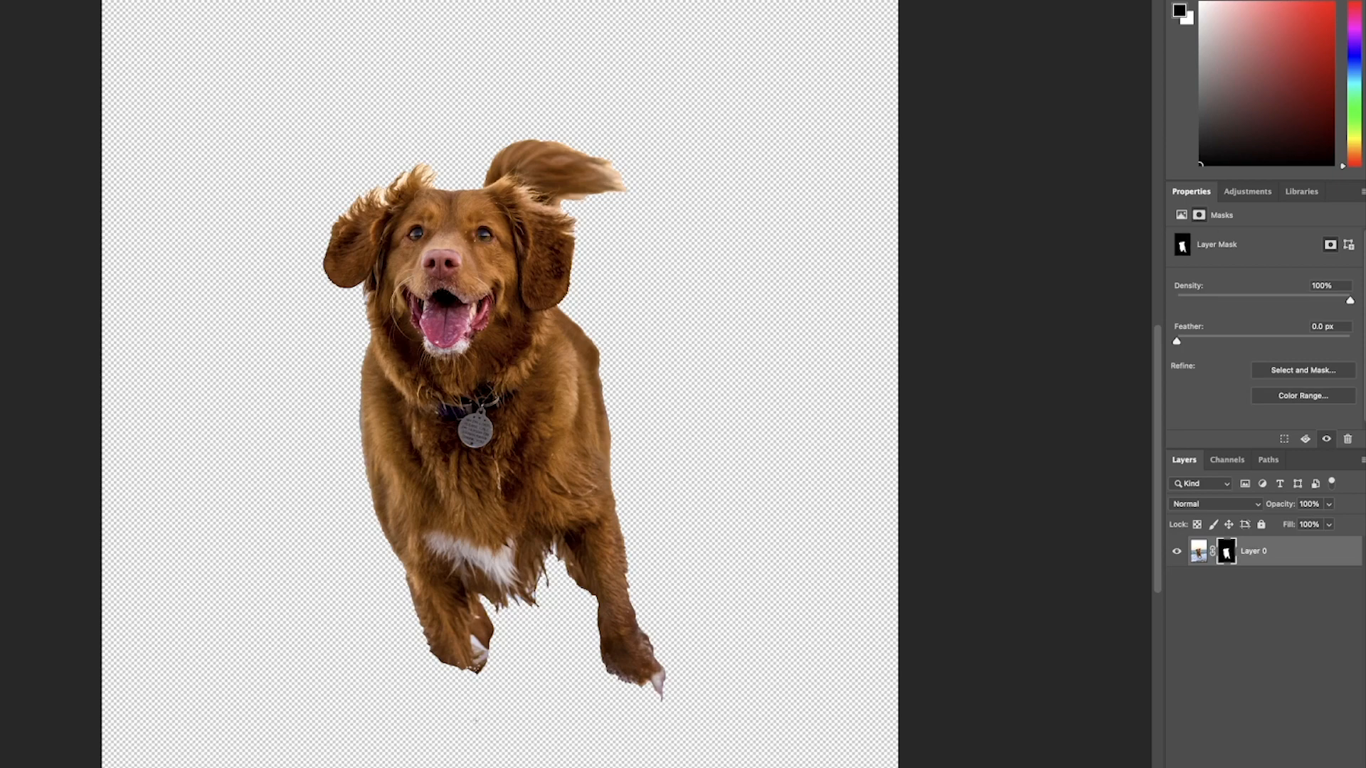
pyautogui.moveTo(470, 699)
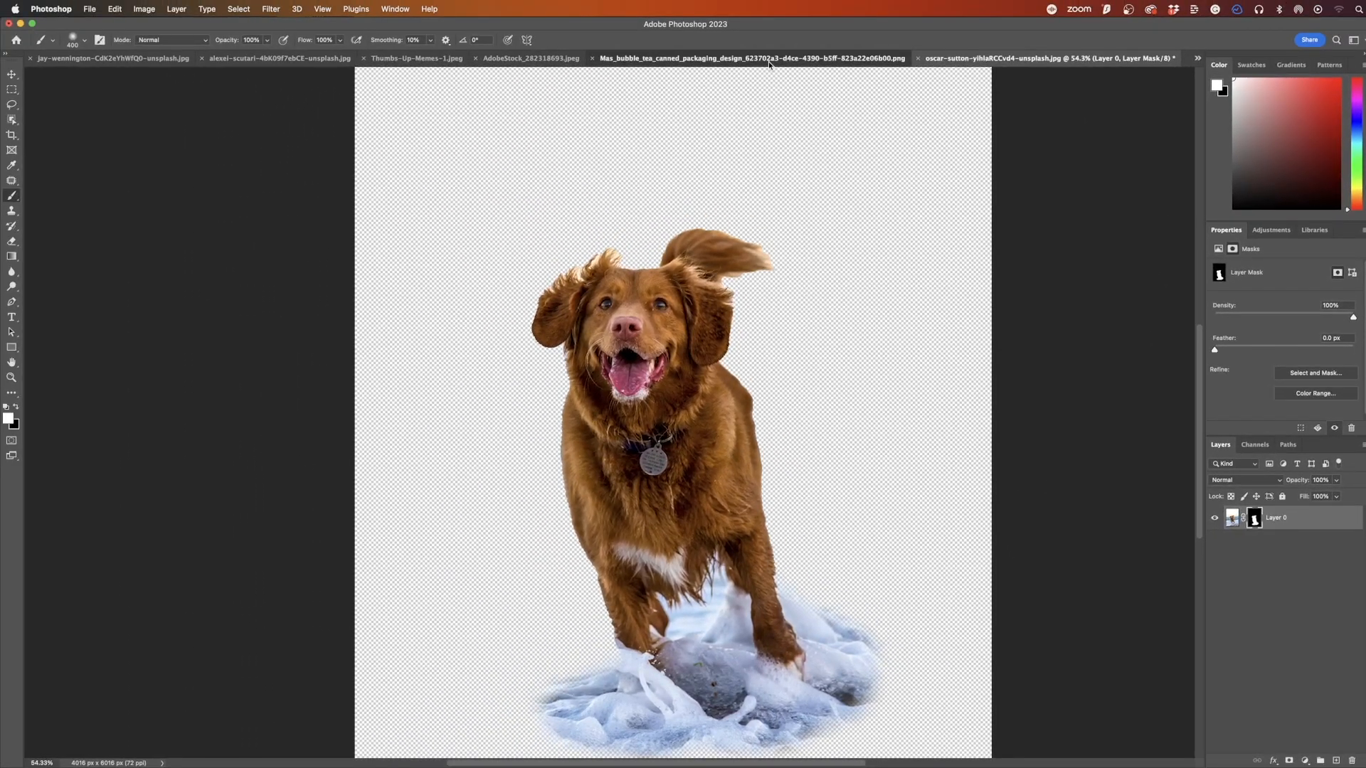
# Switch to the bubble tea can document
pyautogui.click(746, 58)
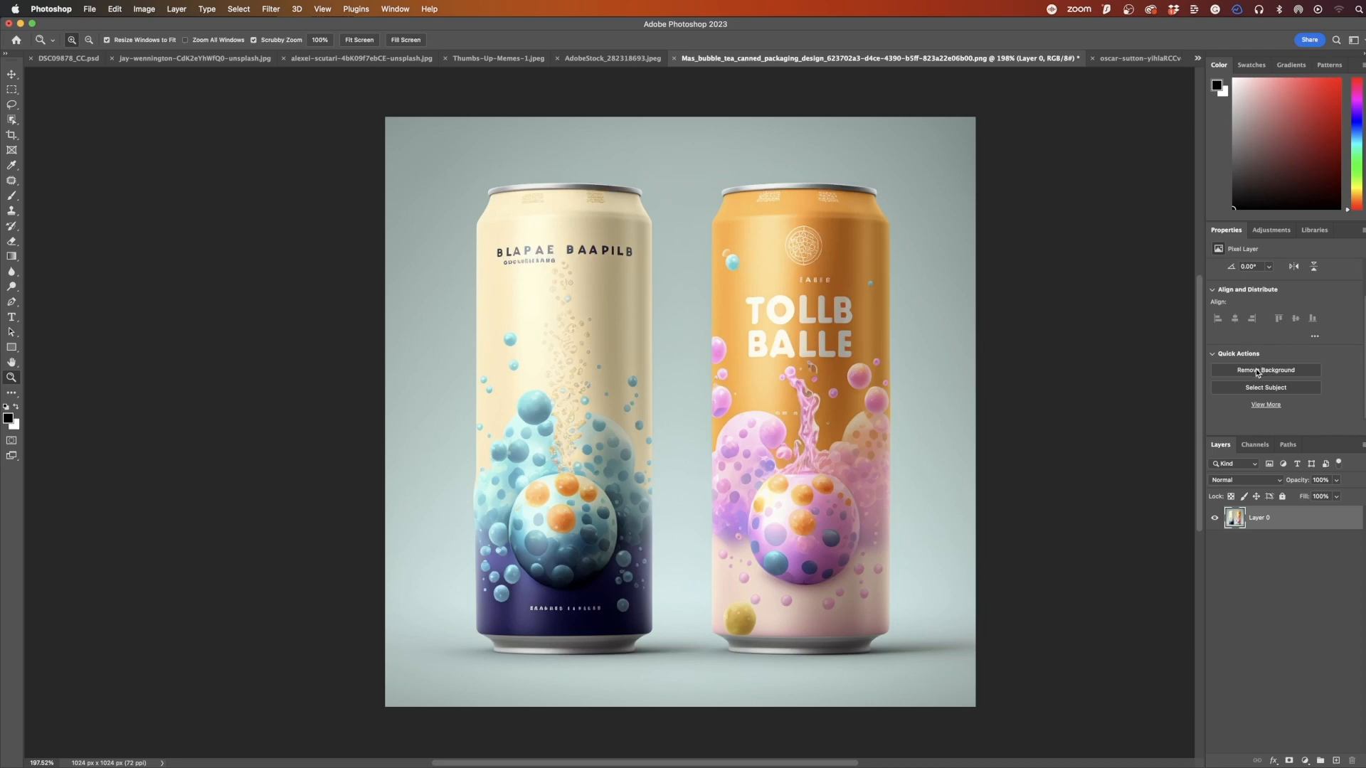
pyautogui.moveTo(1265, 369)
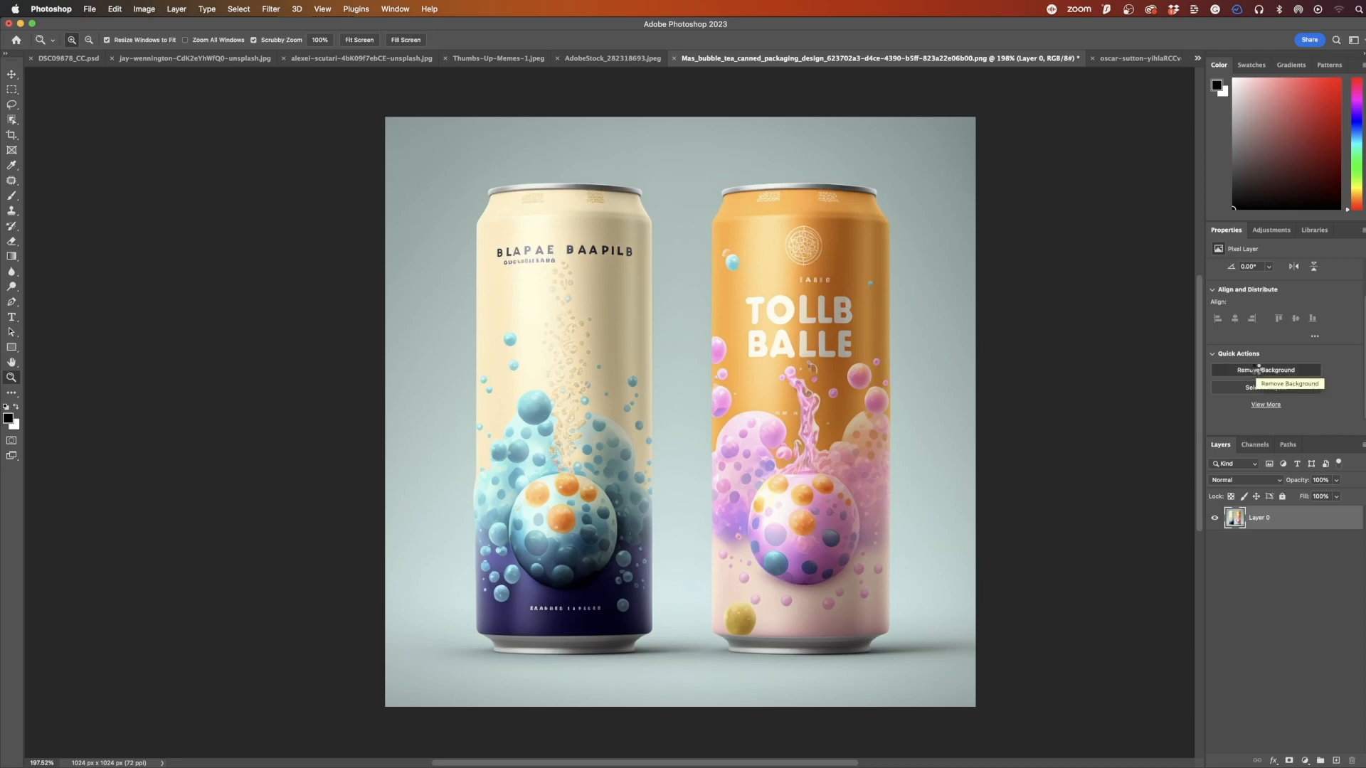
# Apply Quick Actions Remove Background to the two bubble tea cans
pyautogui.click(1265, 369)
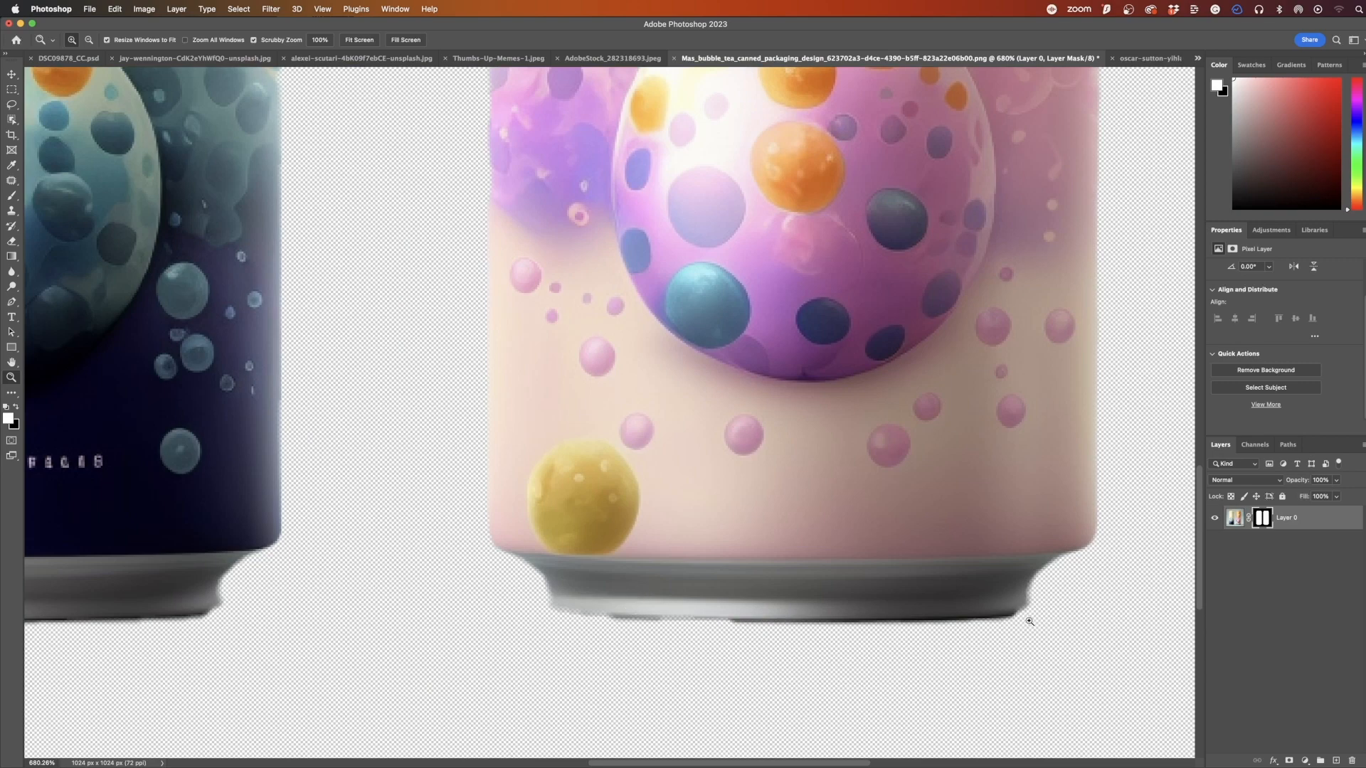
pyautogui.moveTo(569, 587)
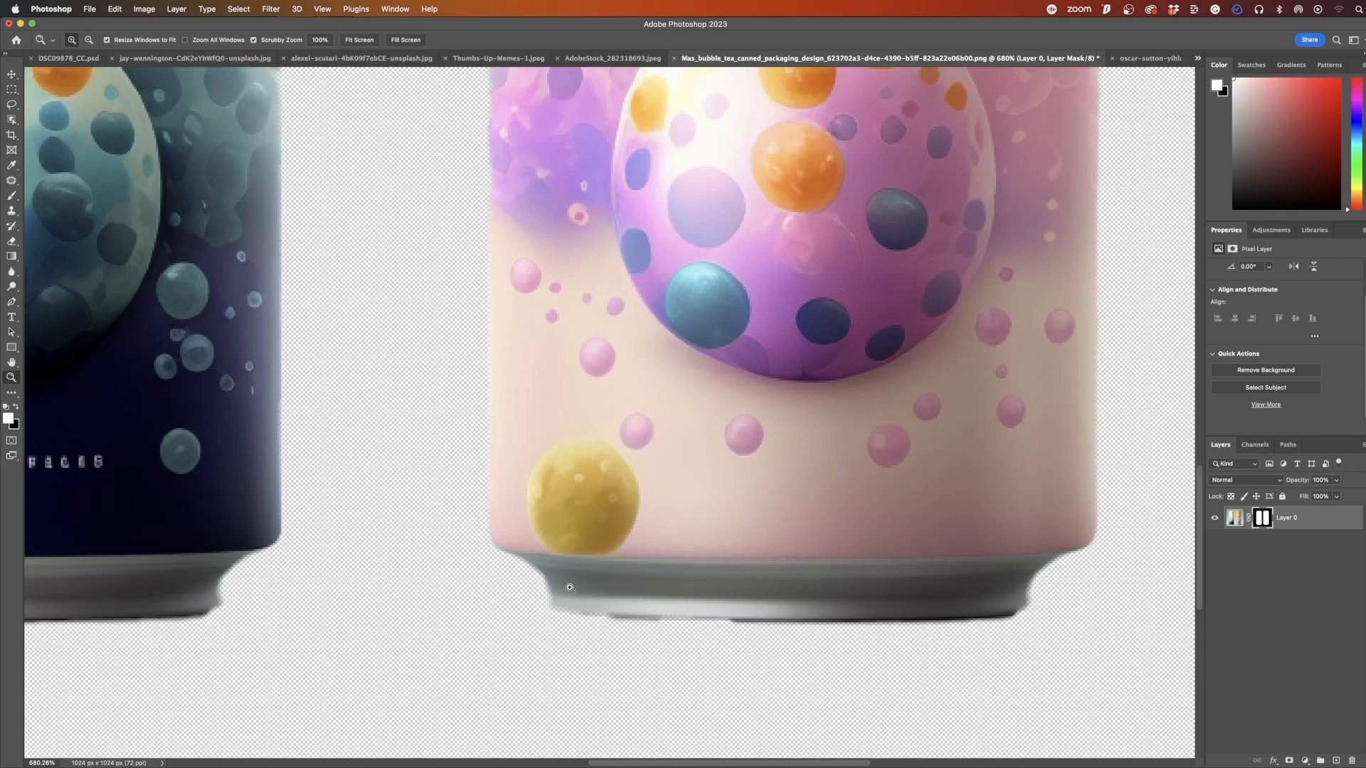
pyautogui.moveTo(815, 625)
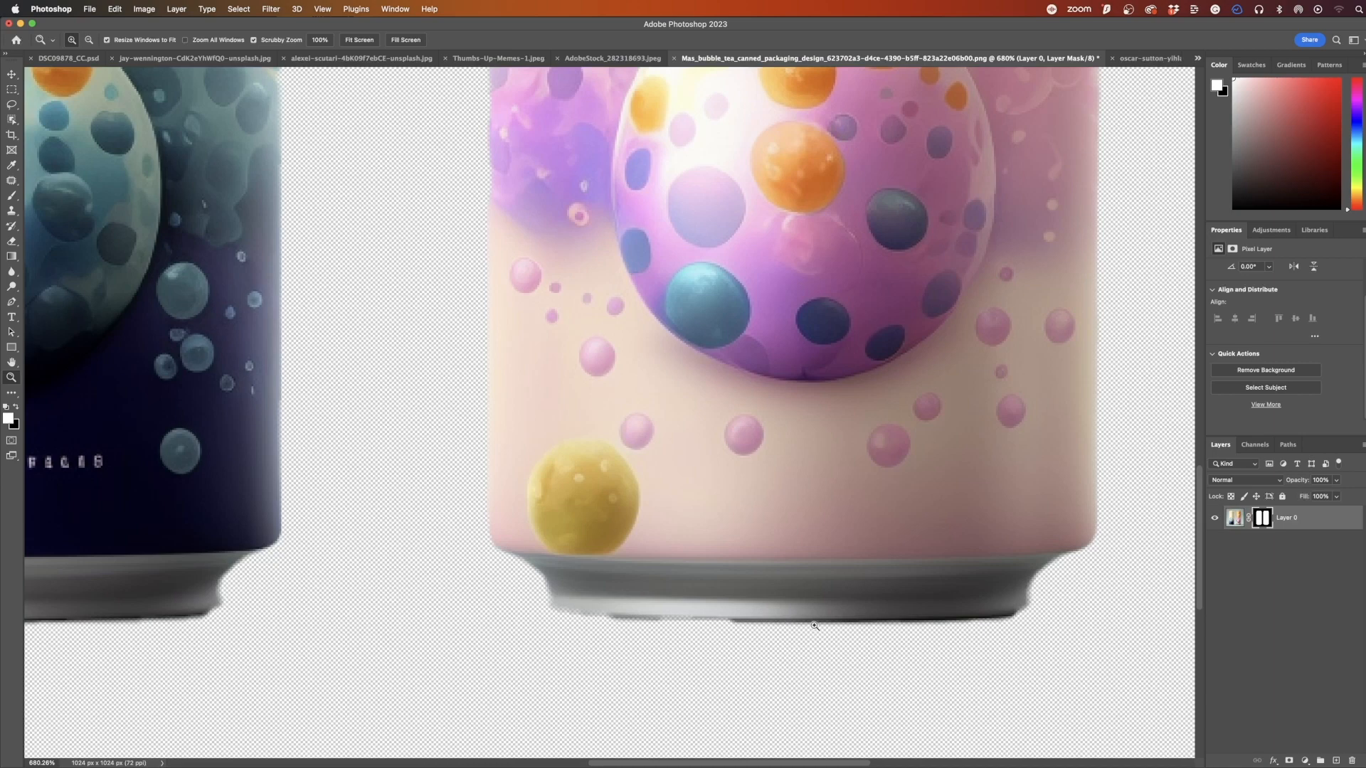
pyautogui.moveTo(940, 627)
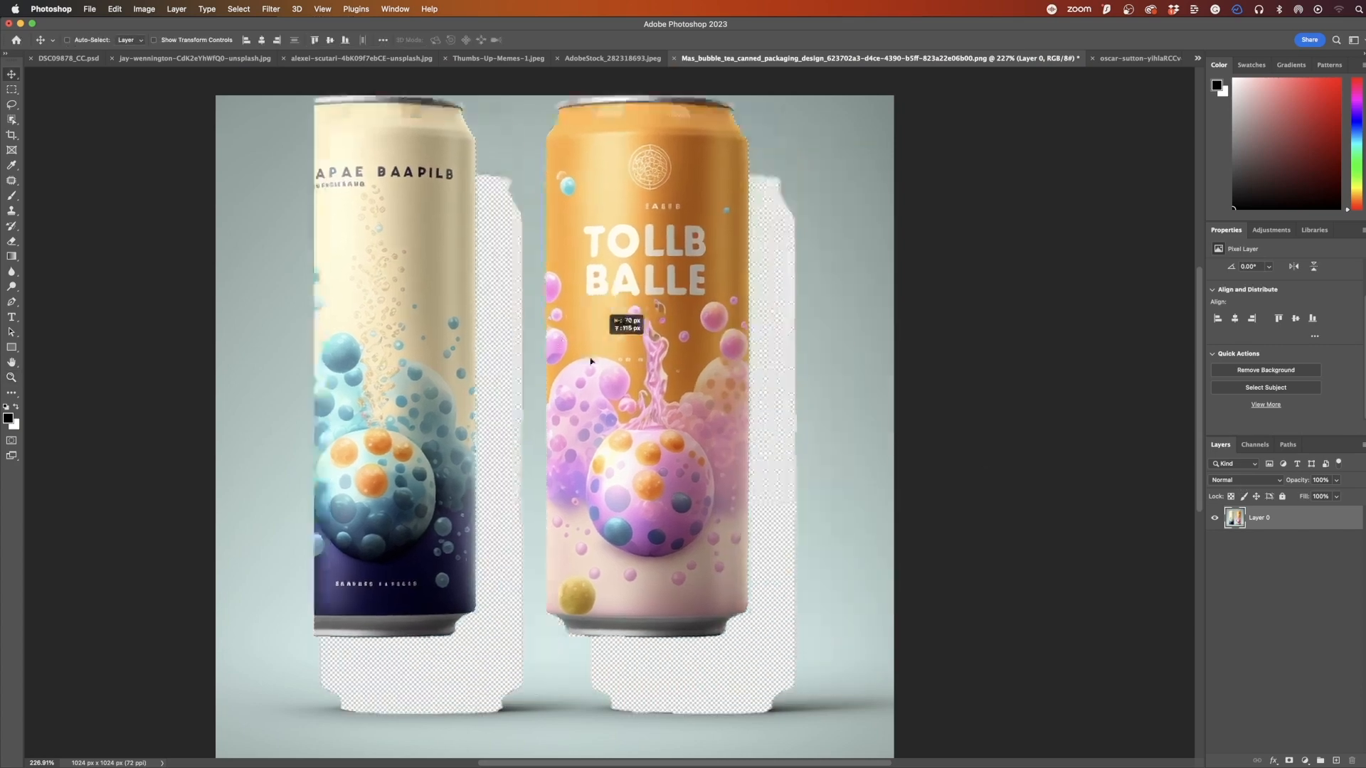
# Undo the accidental can shift, mask the selected cans, then switch to the cliff photo
pyautogui.click(1214, 517)
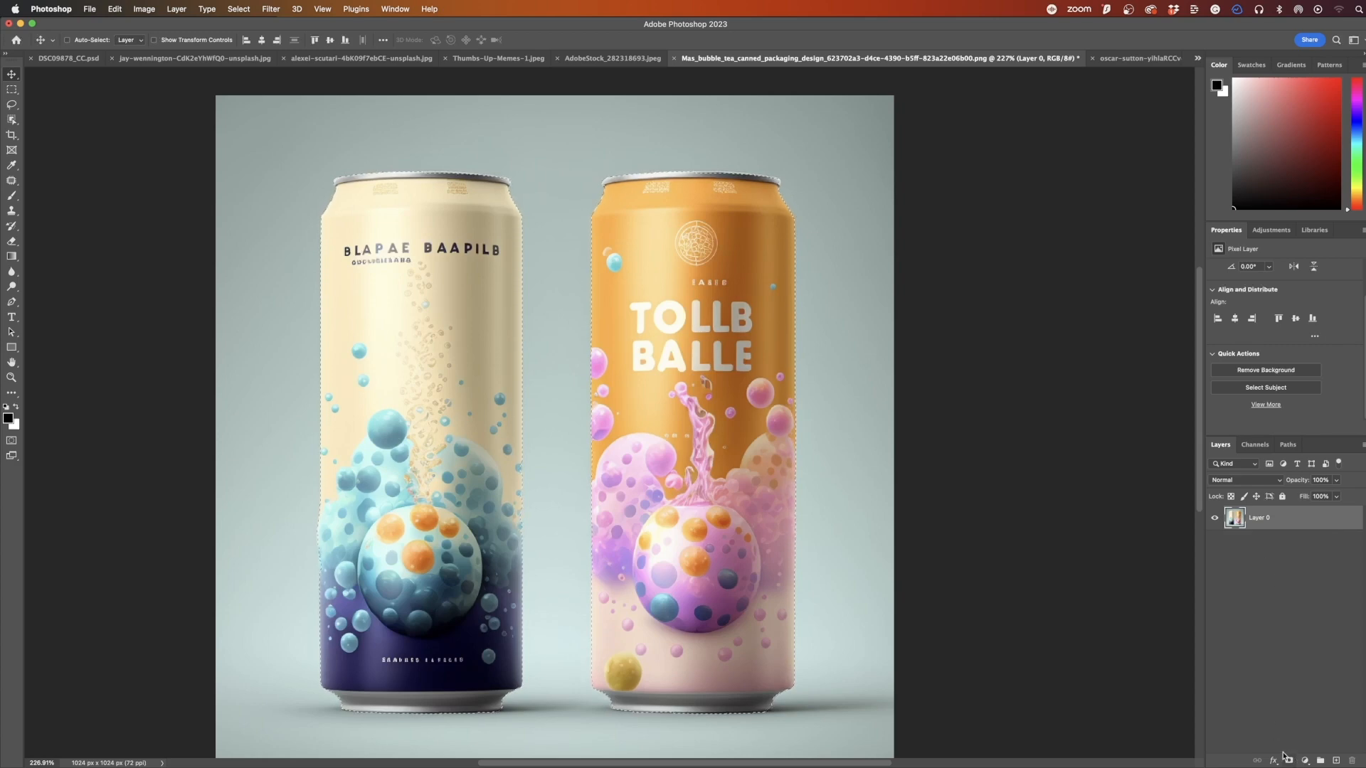
pyautogui.click(1264, 369)
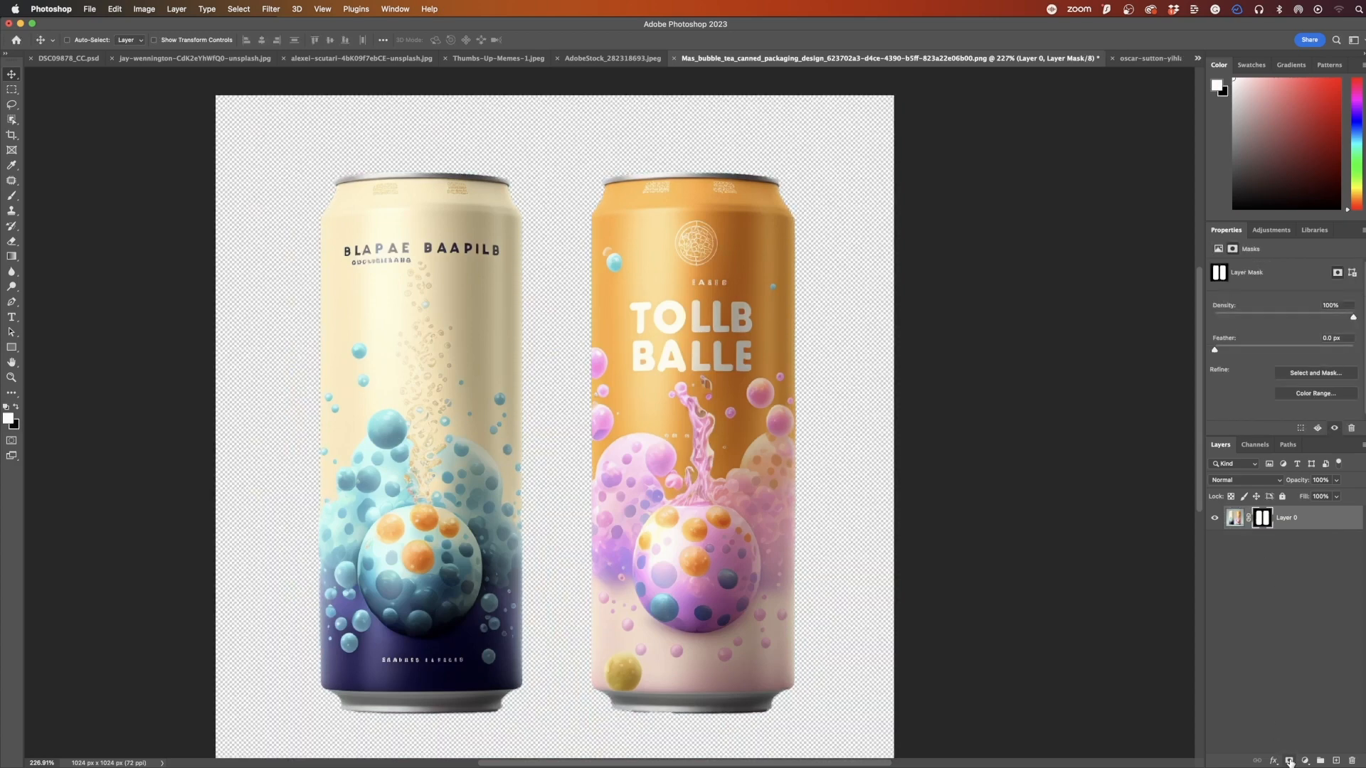
pyautogui.click(361, 58)
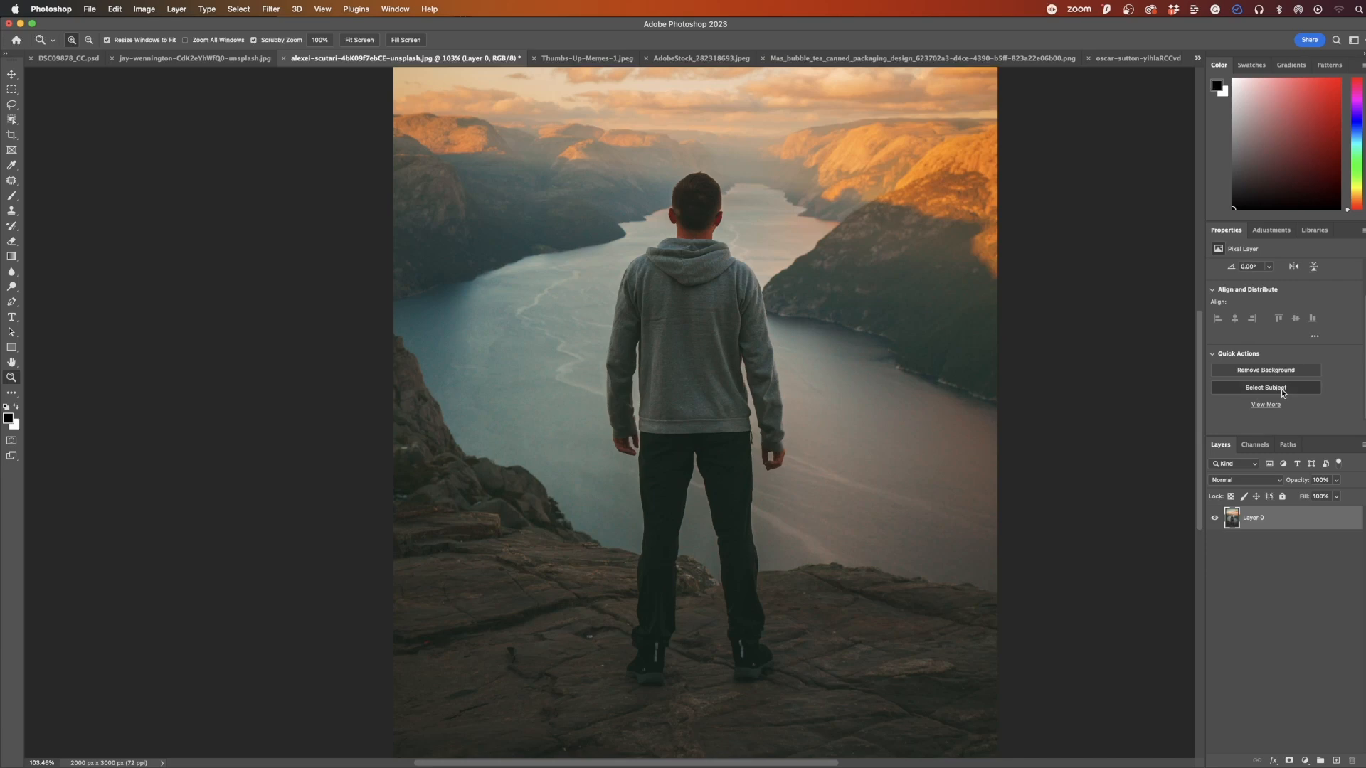
# Select the man with Select Subject and add a layer mask hiding the fjord
pyautogui.click(1265, 387)
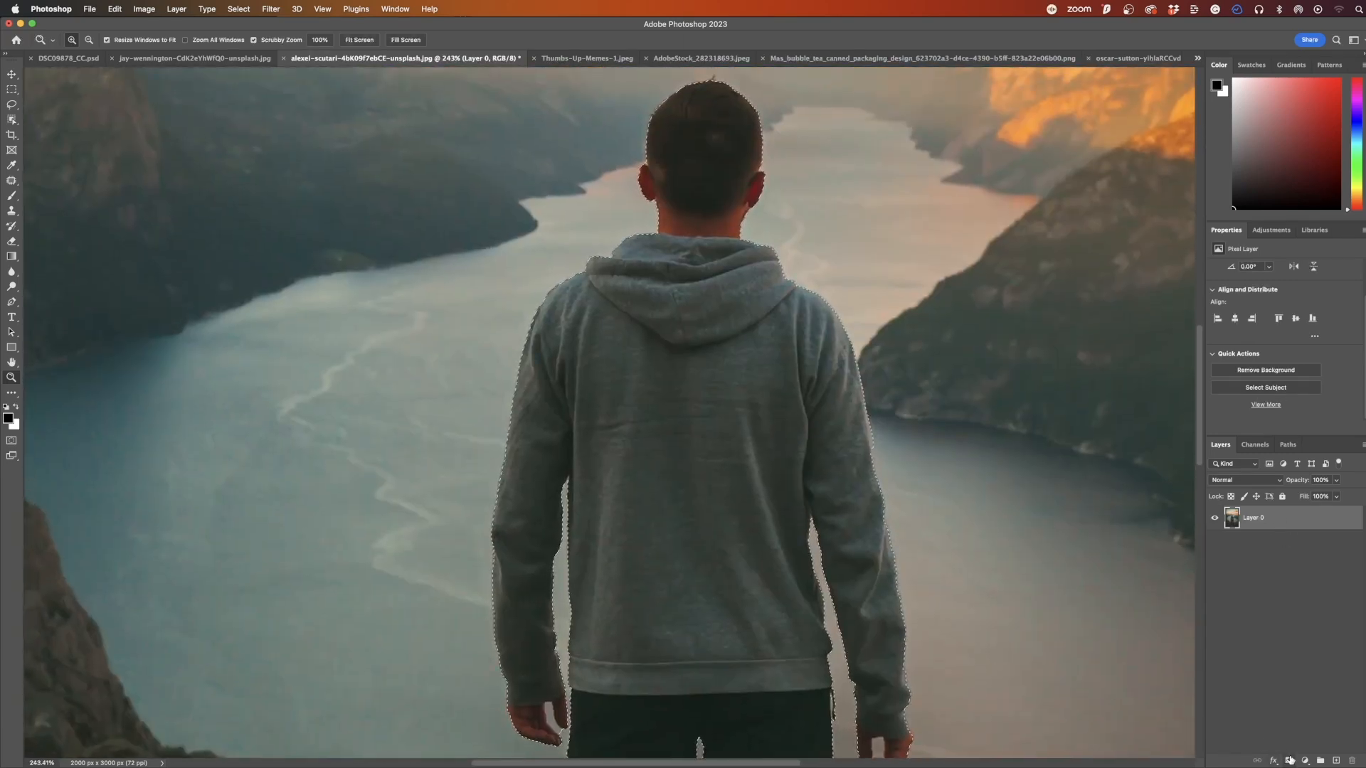
pyautogui.click(1265, 370)
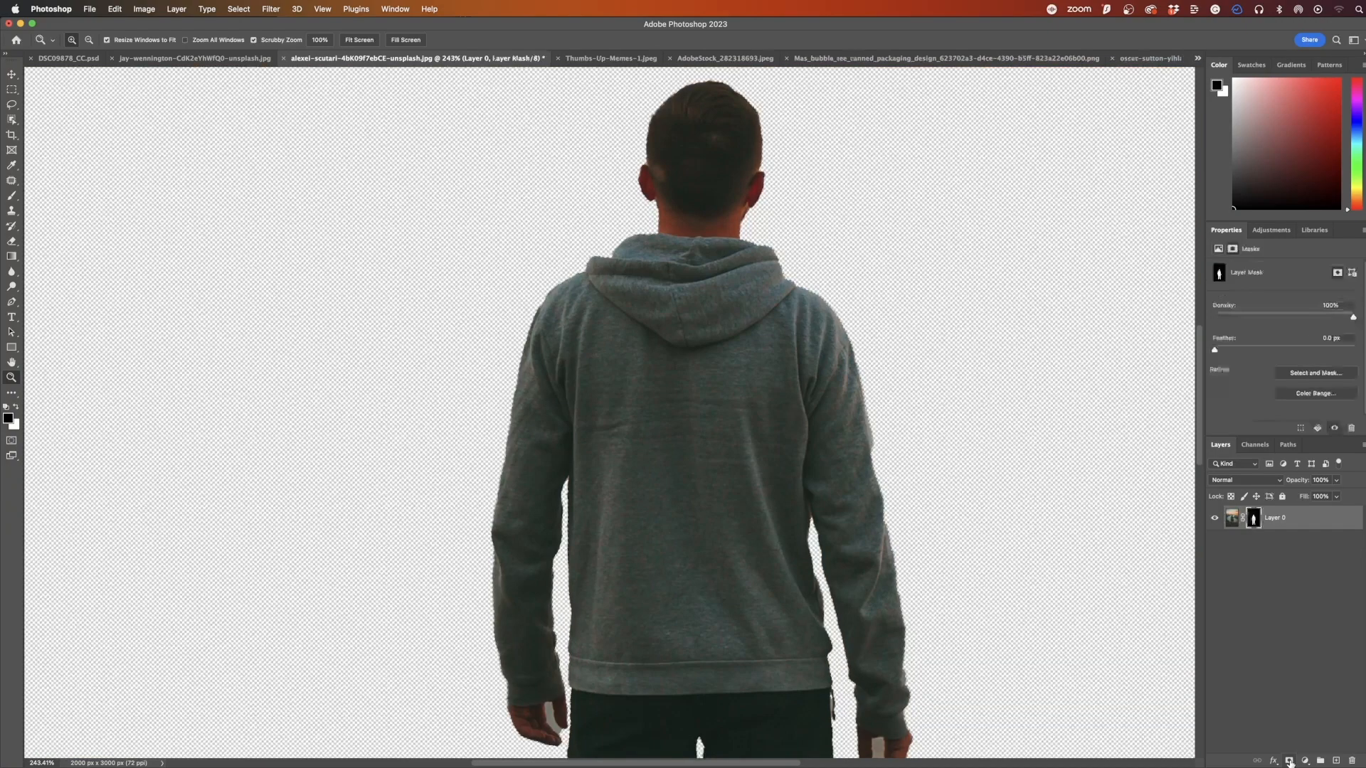